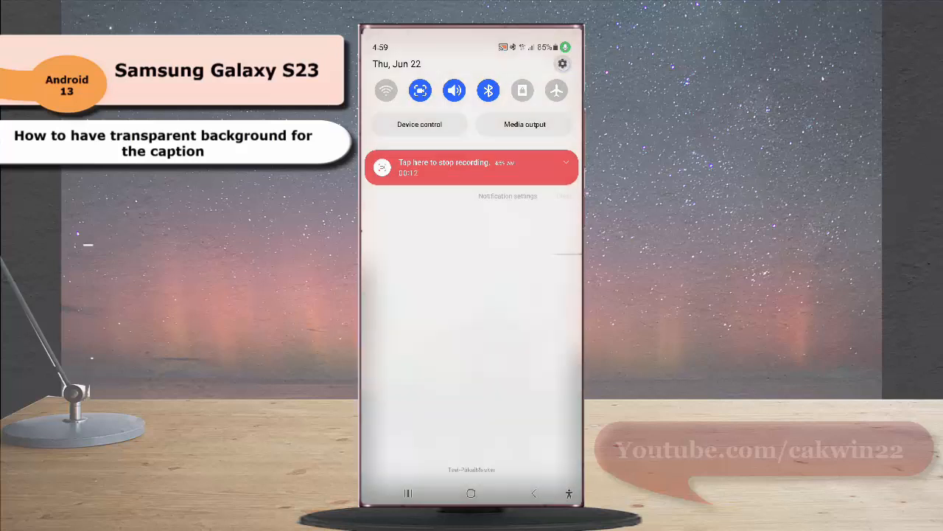
Open Settings from the notification panel gear and scroll until Accessibility is listed.
click(563, 63)
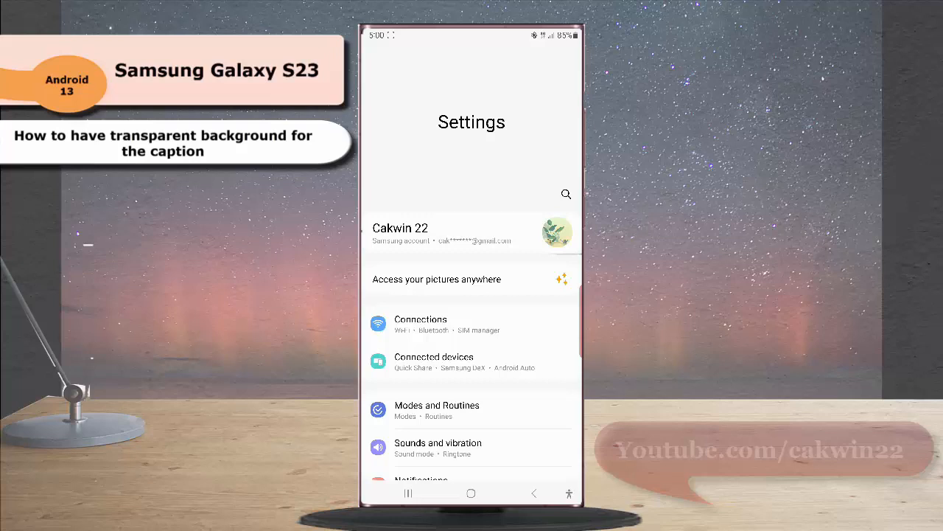
scroll(down, 3)
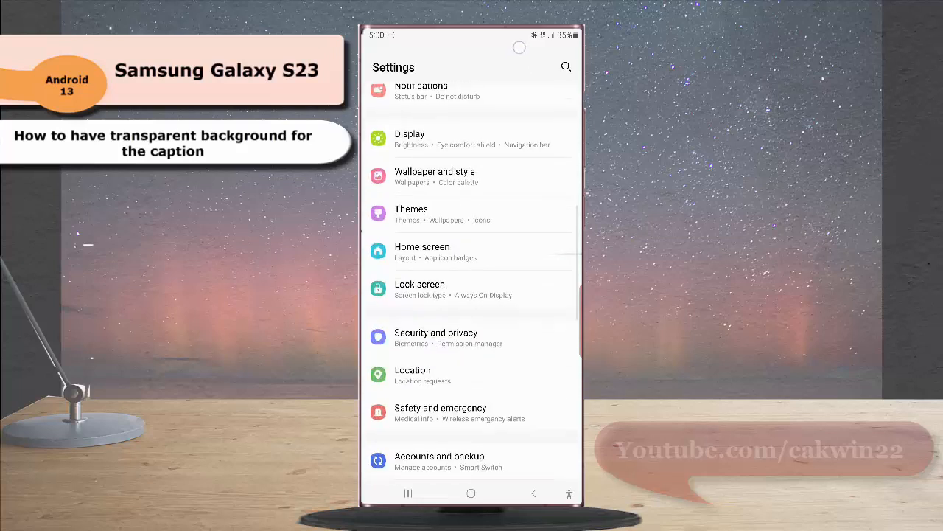
scroll(down, 3)
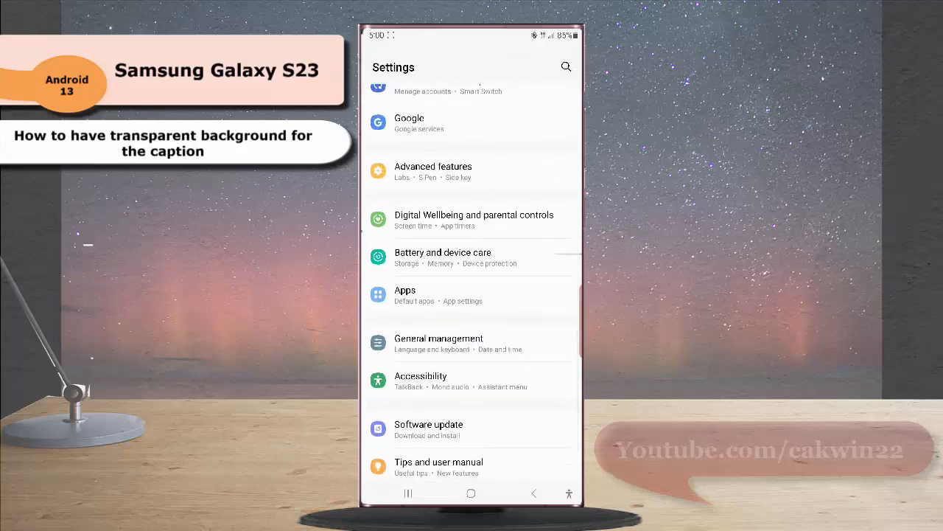
Navigate Accessibility > Hearing enhancements > Caption preference, with captions shown as on.
click(420, 380)
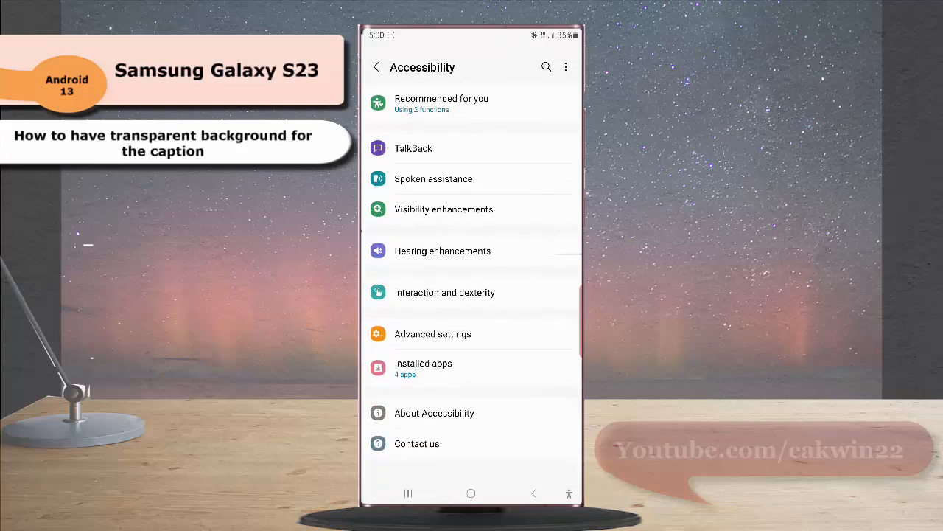
click(442, 250)
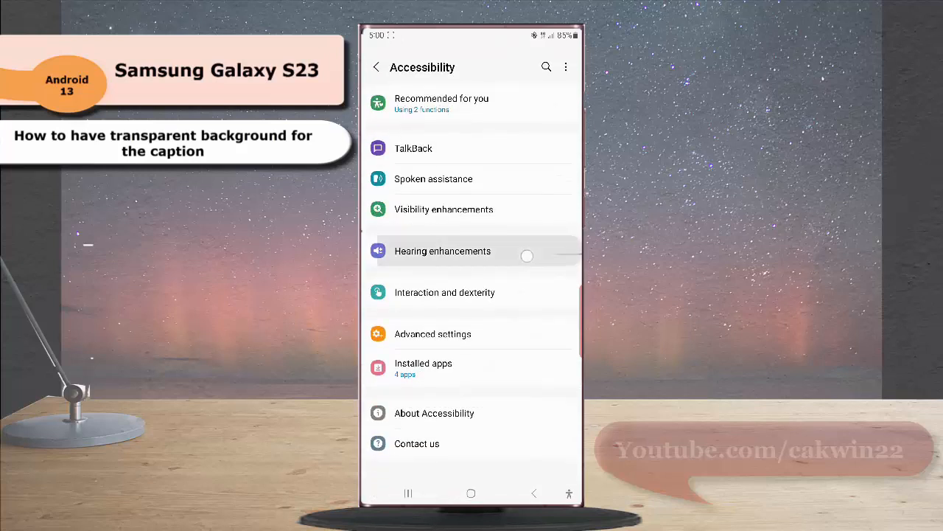
click(442, 251)
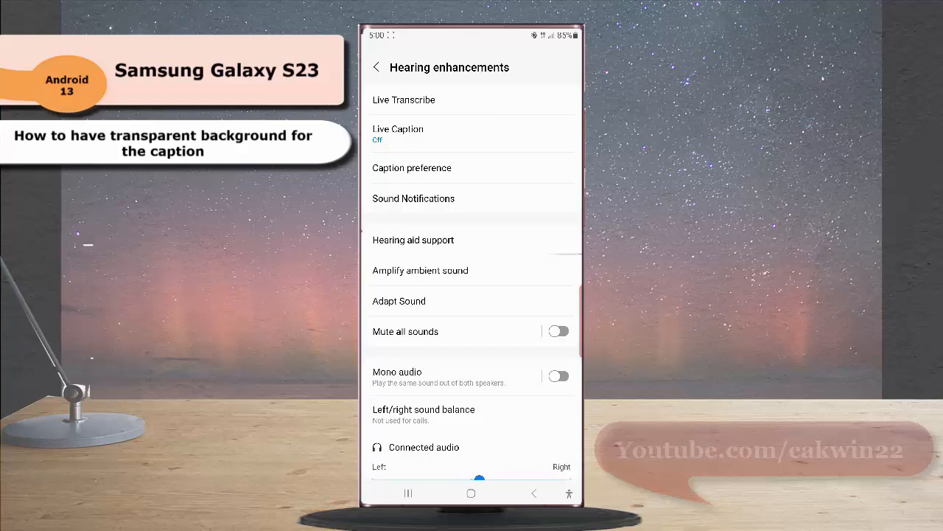
click(411, 168)
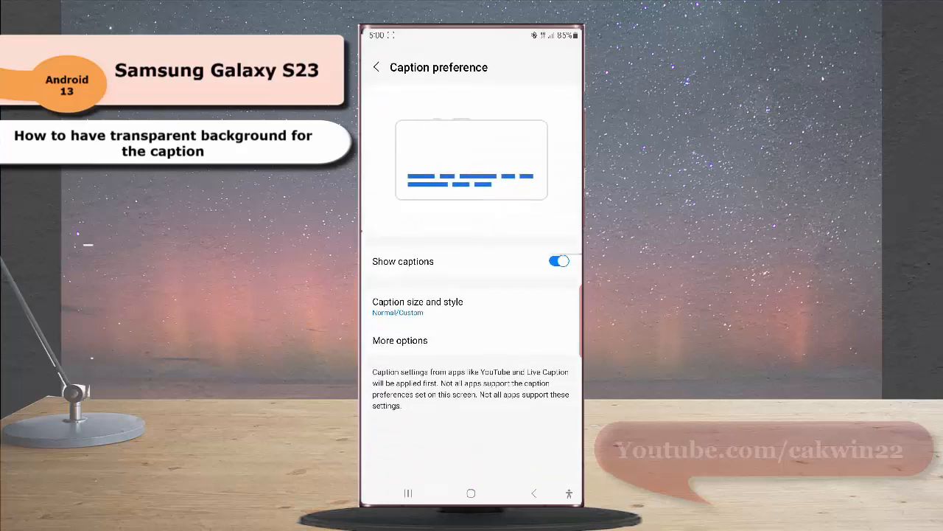
Within Caption size and style, reveal the Background opacity choices (25%, 50%, 75%, 100%).
click(418, 305)
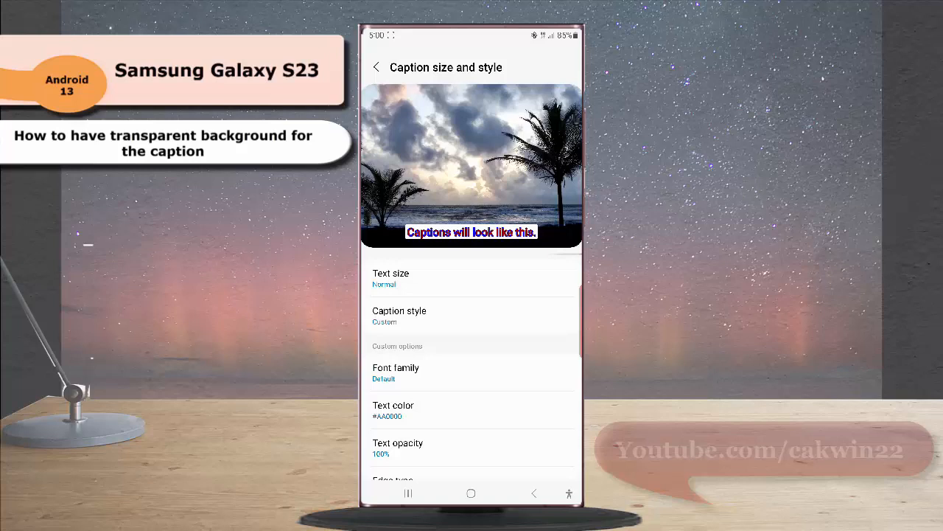
scroll(down, 3)
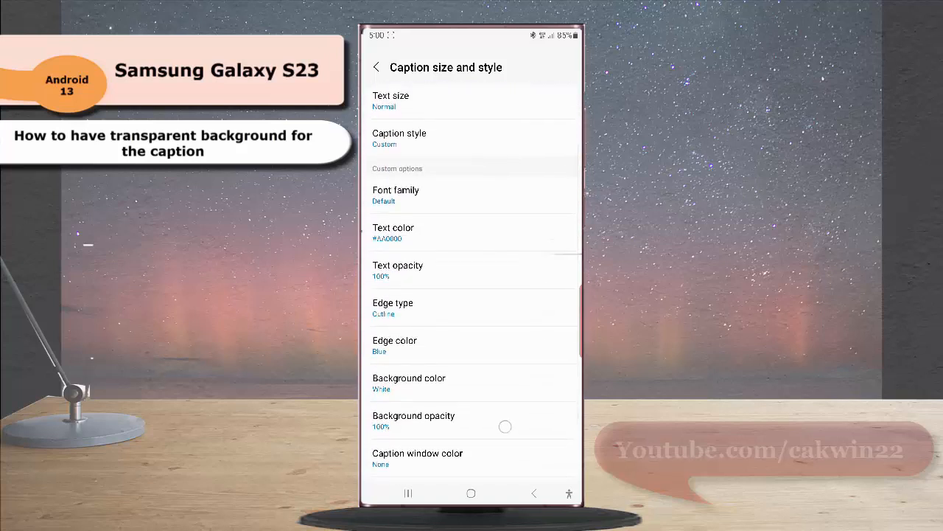
click(413, 420)
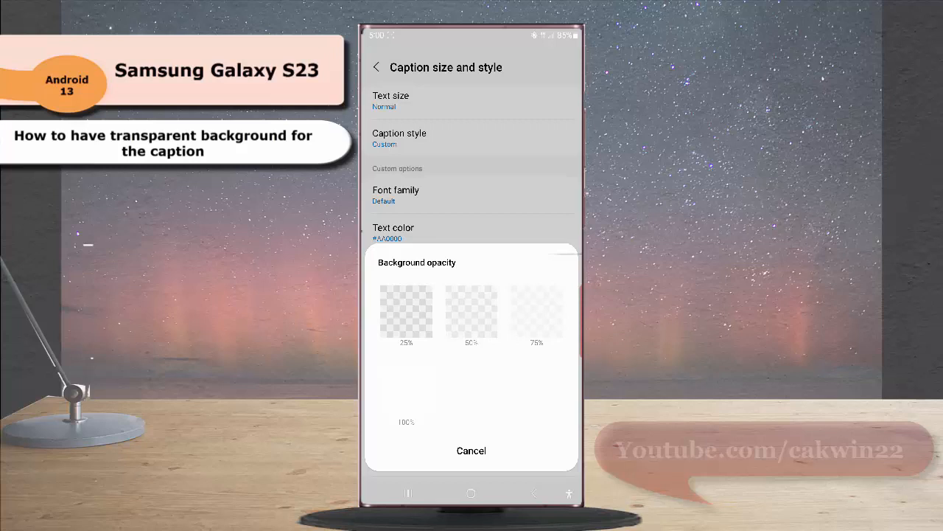
Choose 50% caption background opacity, returning to the Caption size and style list.
click(477, 323)
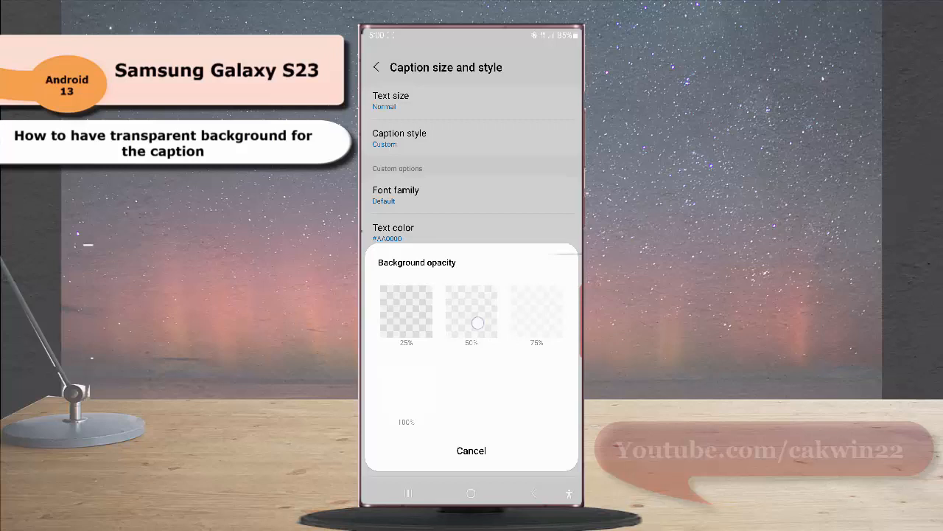
click(472, 309)
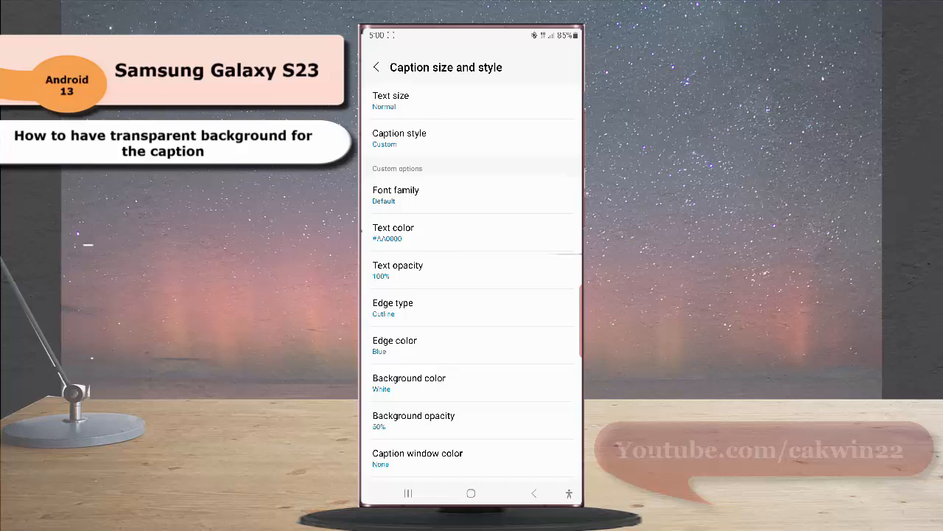